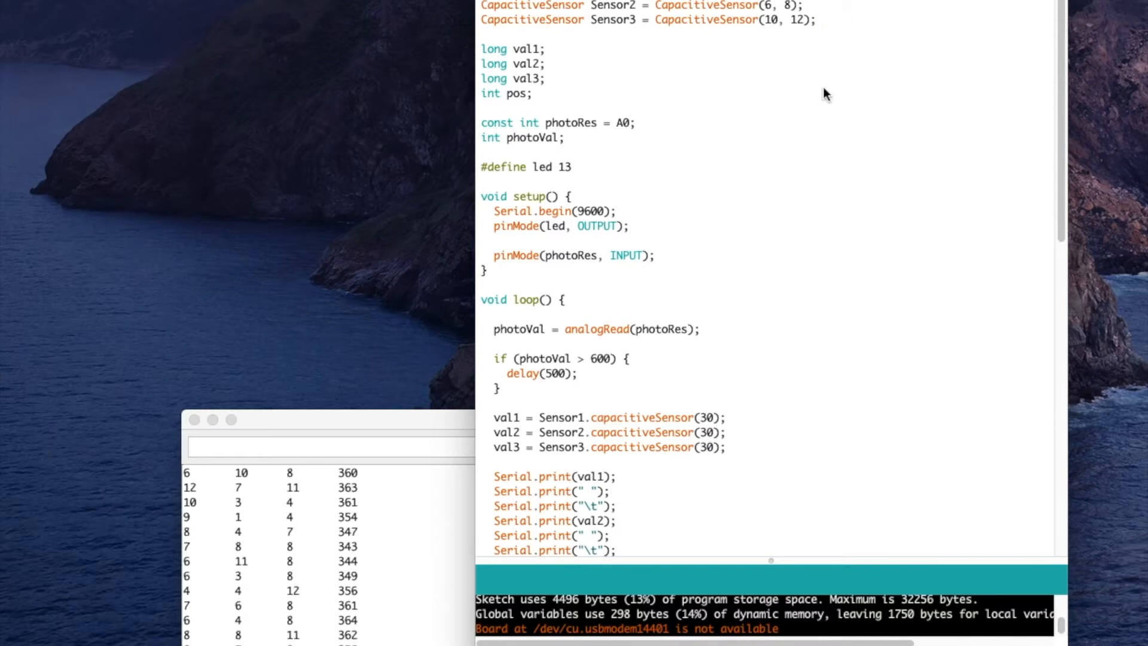
scroll(down, 3)
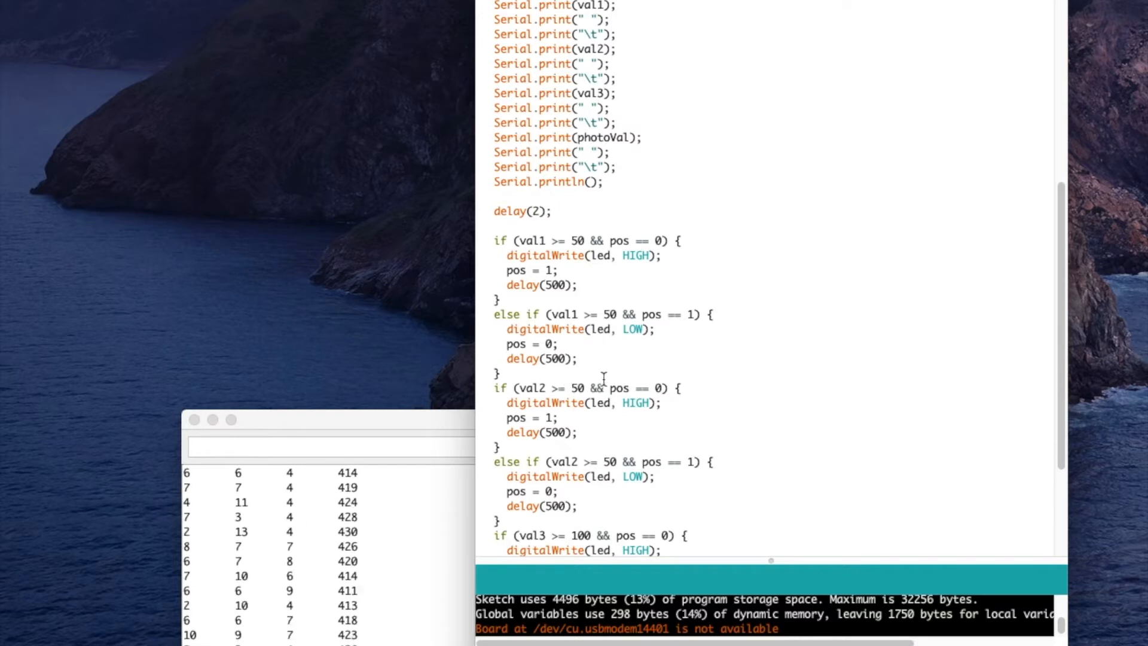
scroll(down, 3)
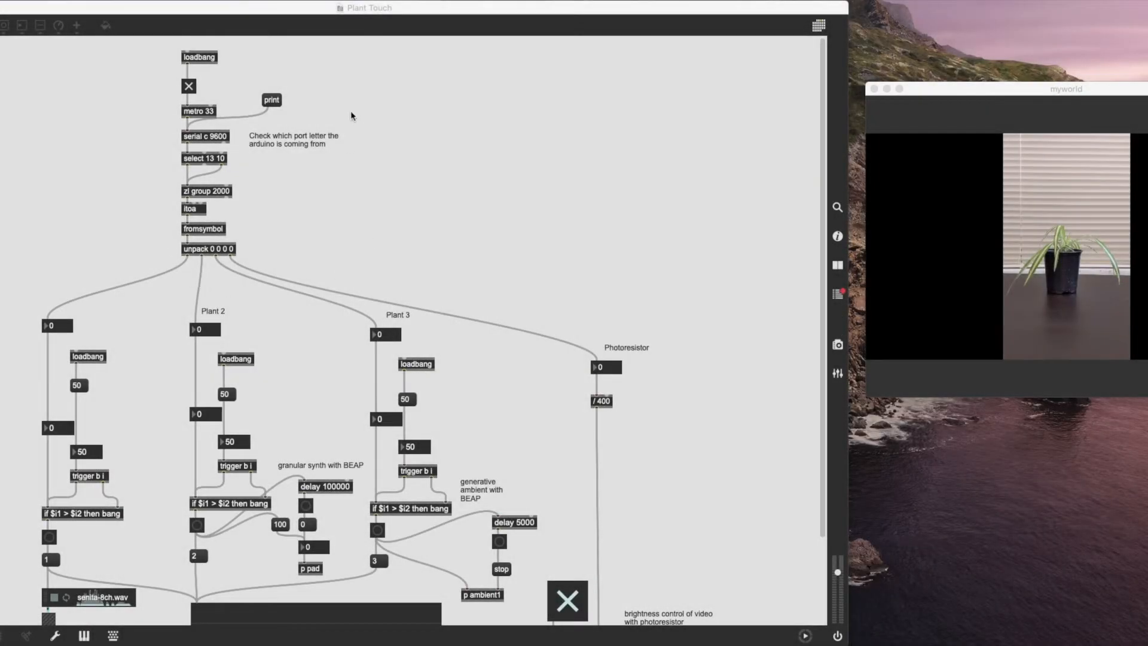
mouse_move(410, 106)
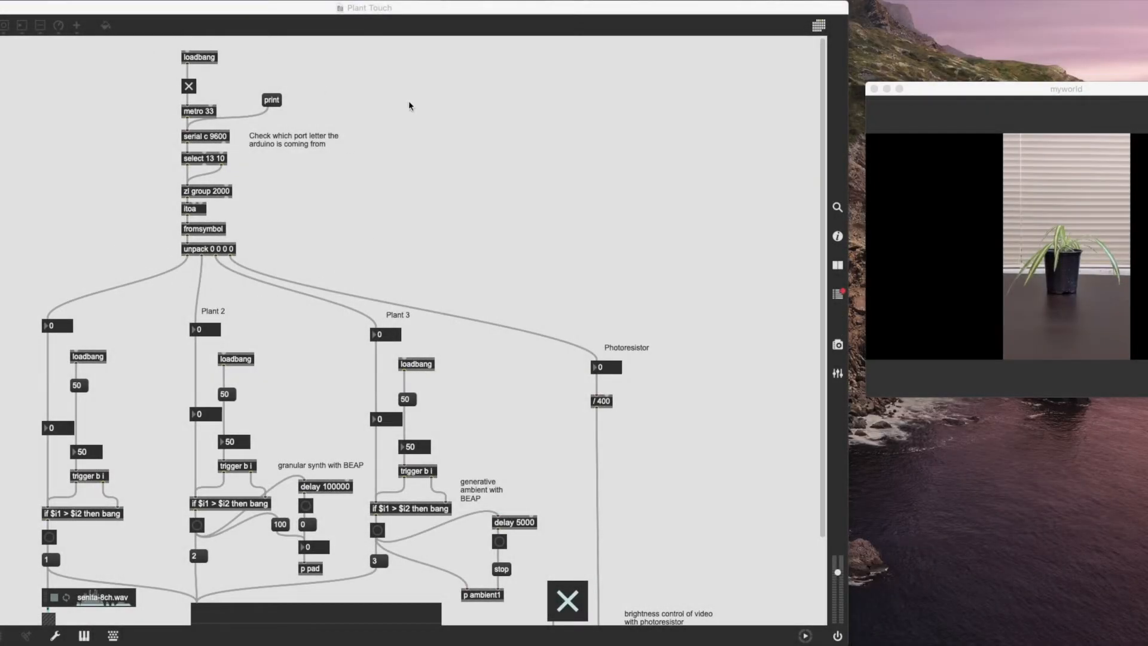
mouse_move(104, 231)
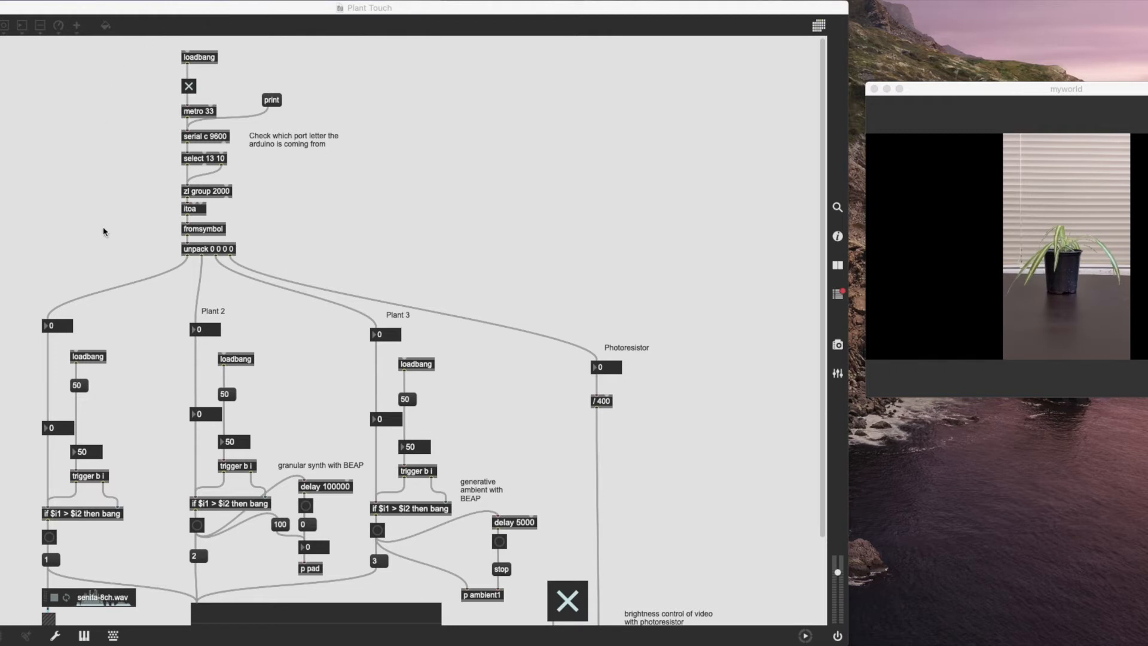
mouse_move(206, 293)
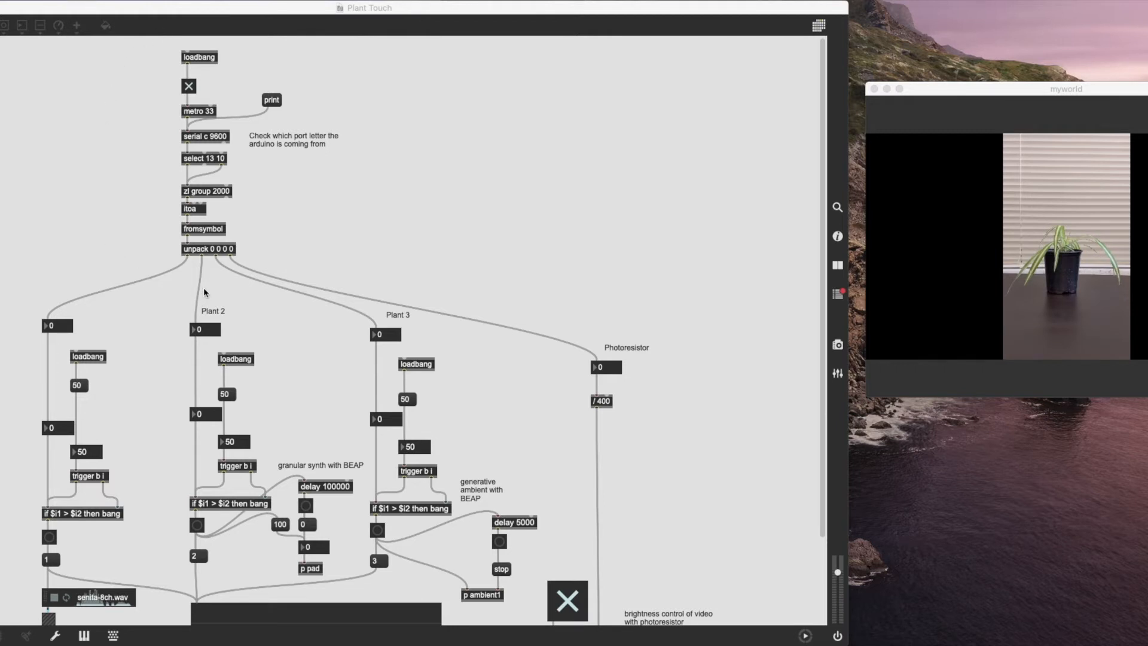
mouse_move(191, 282)
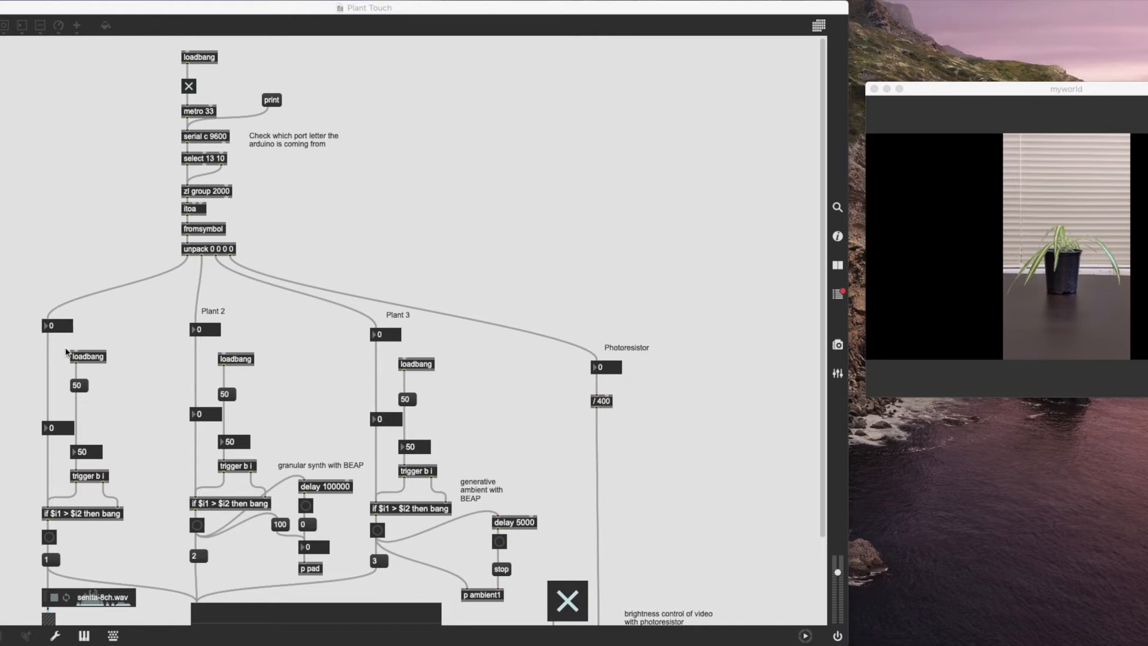
mouse_move(648, 348)
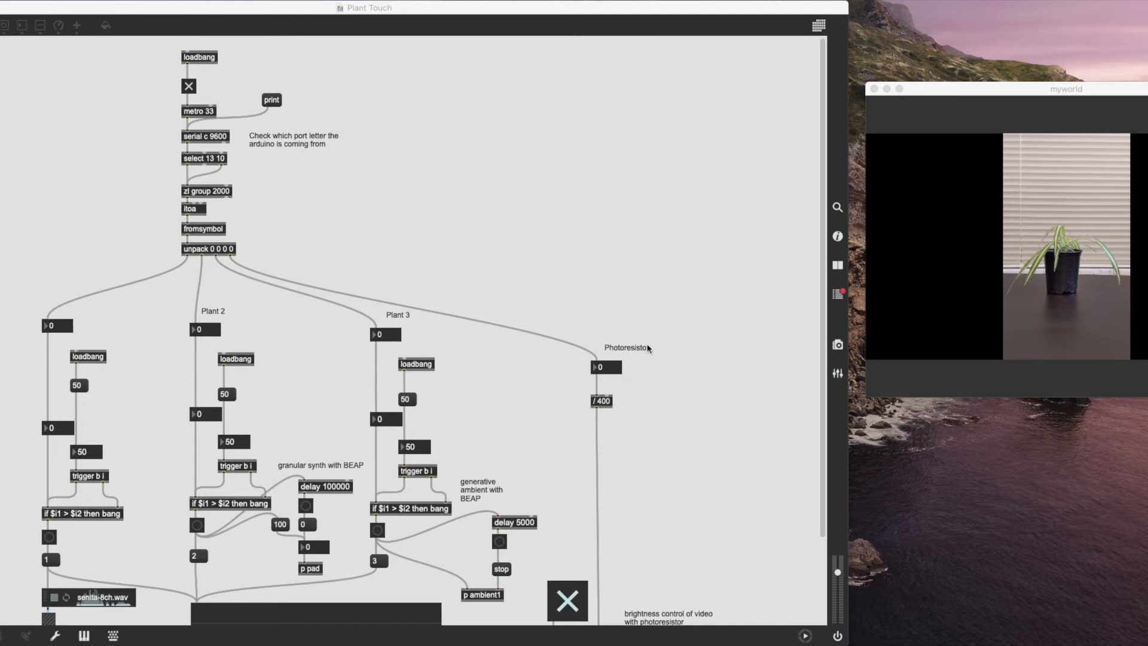
mouse_move(43, 303)
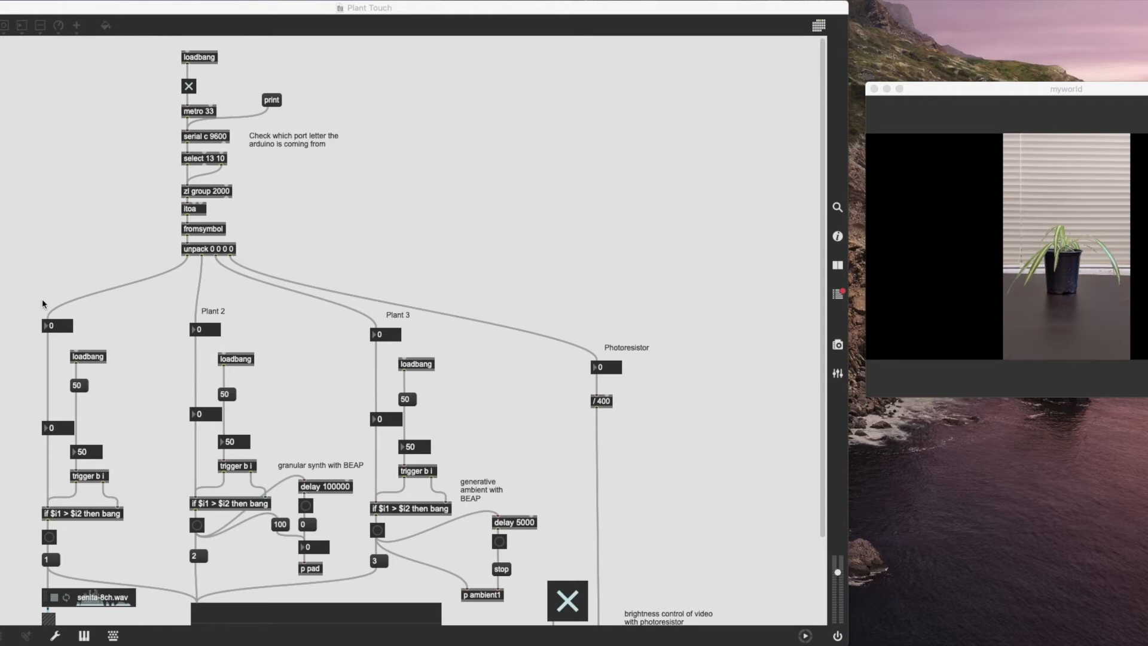
mouse_move(409, 359)
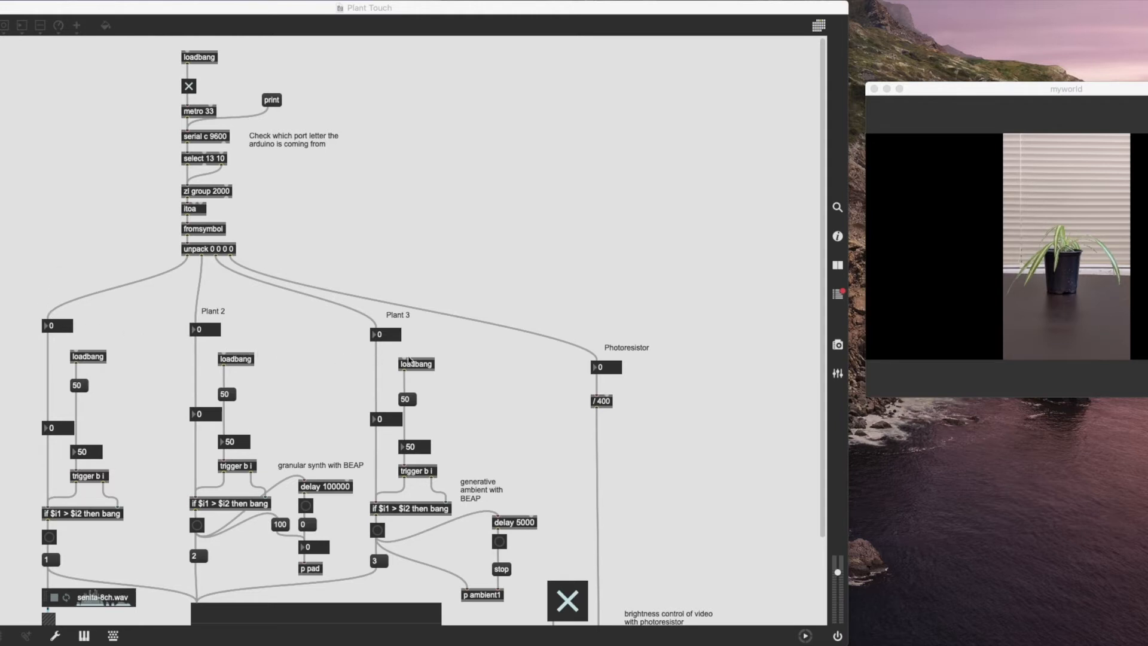
mouse_move(460, 366)
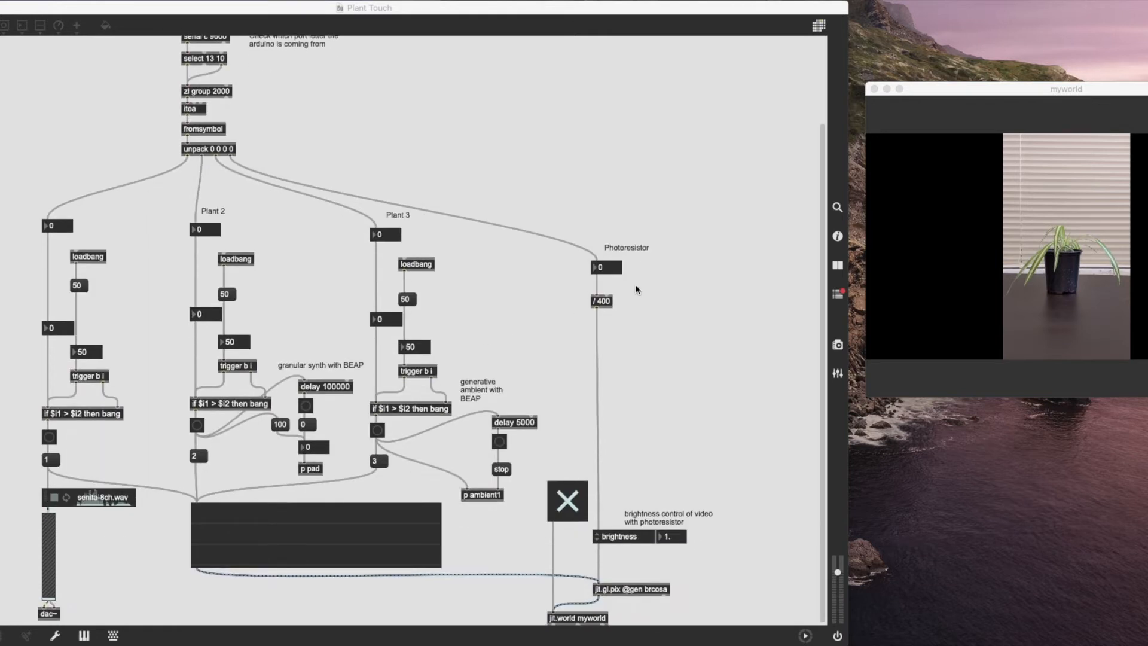
mouse_move(549, 281)
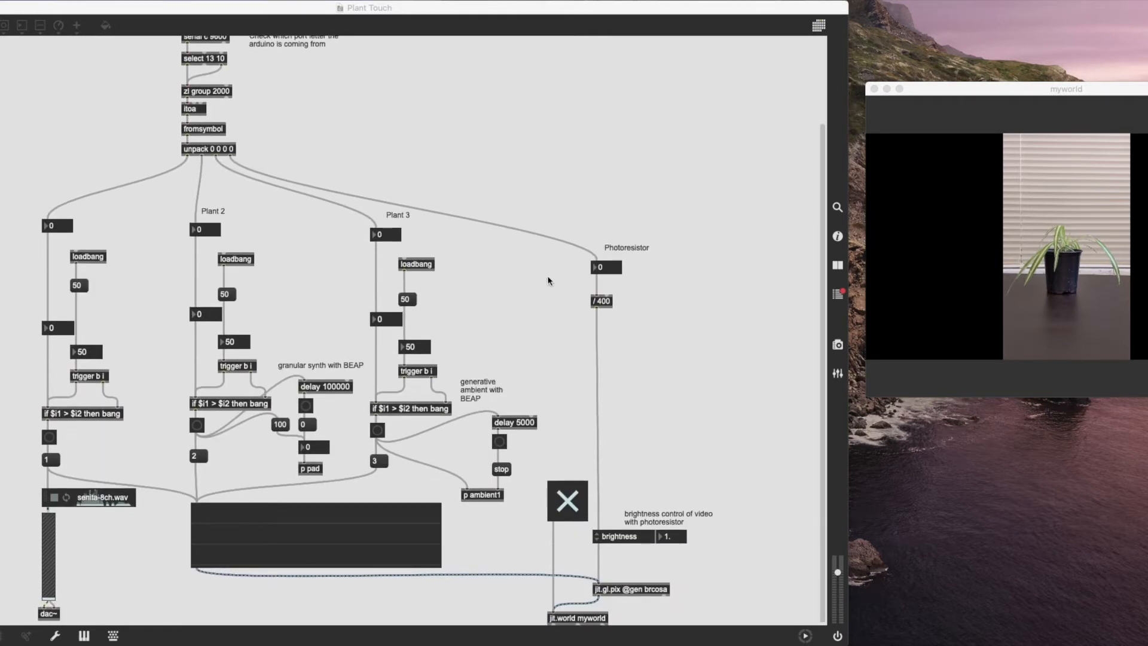
mouse_move(280, 376)
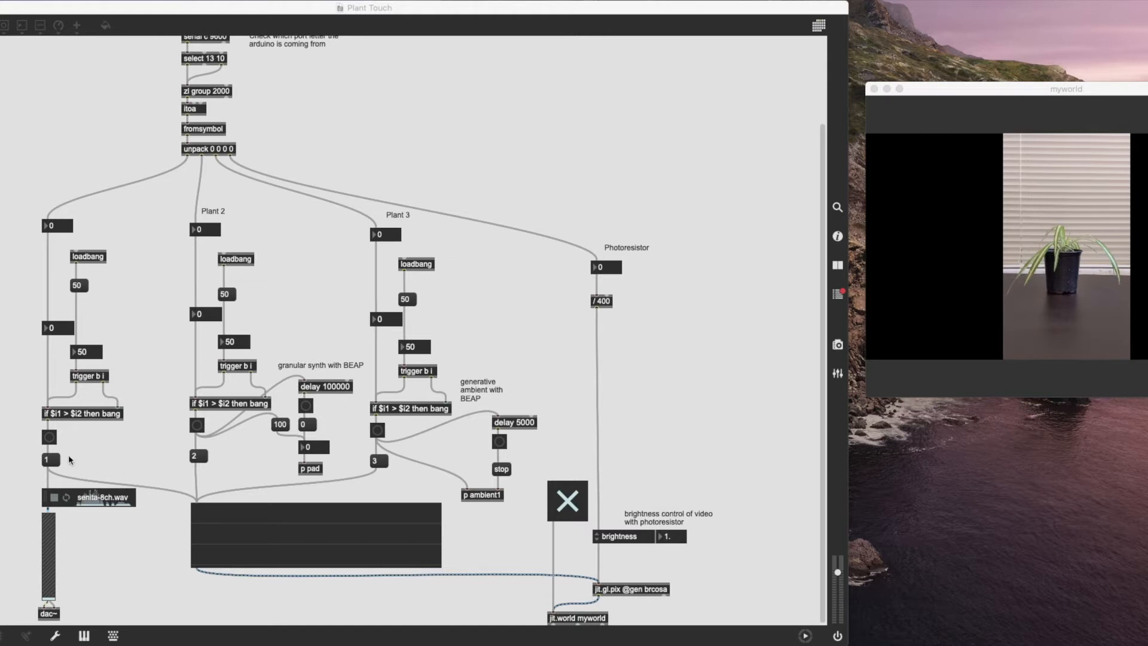
mouse_move(144, 469)
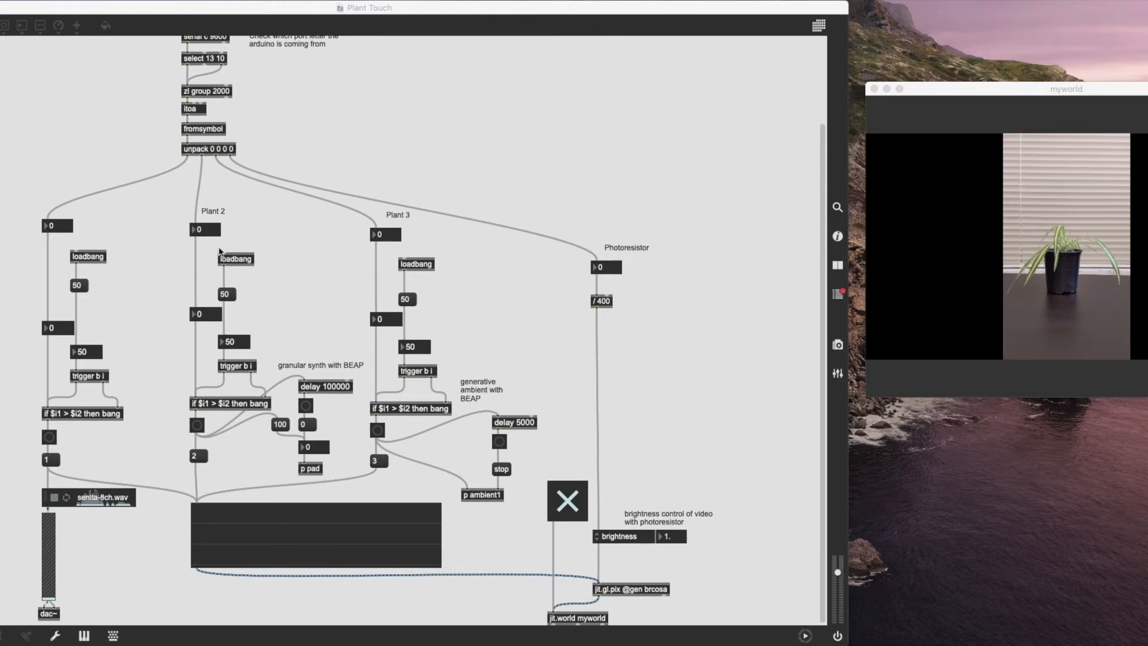
mouse_move(302, 356)
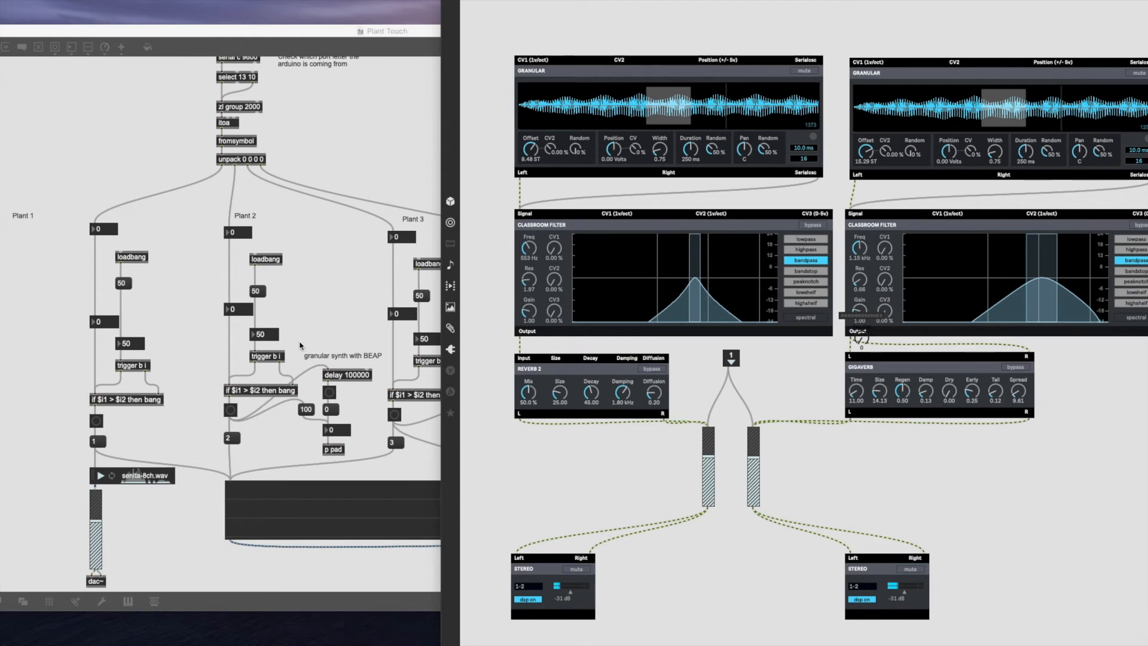
mouse_move(321, 466)
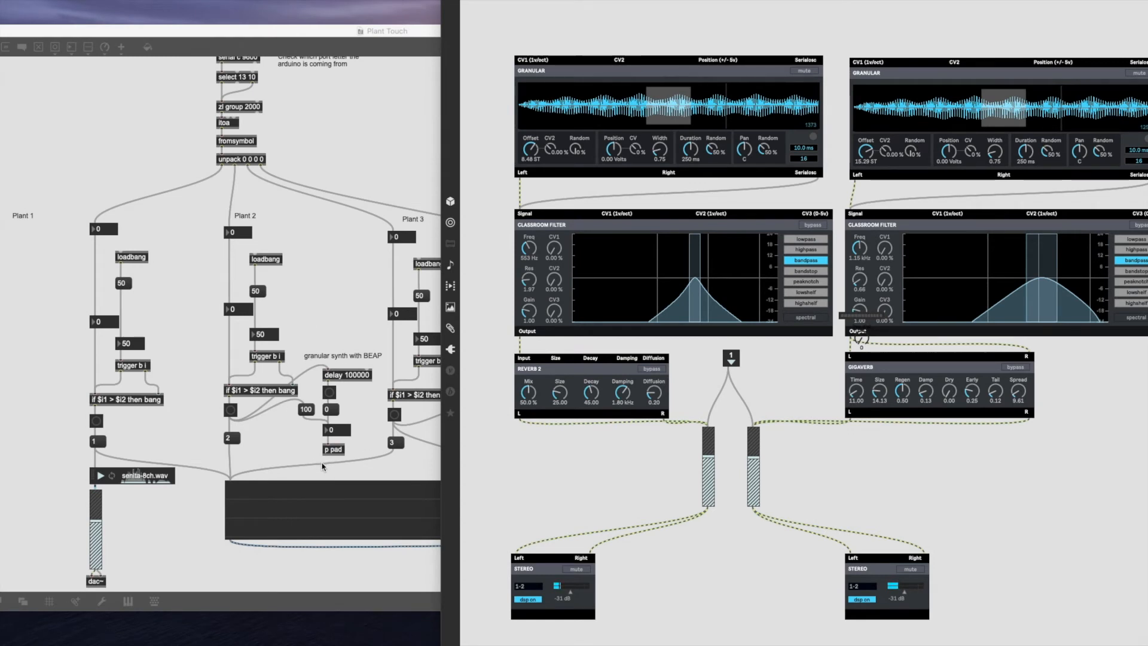
mouse_move(735, 10)
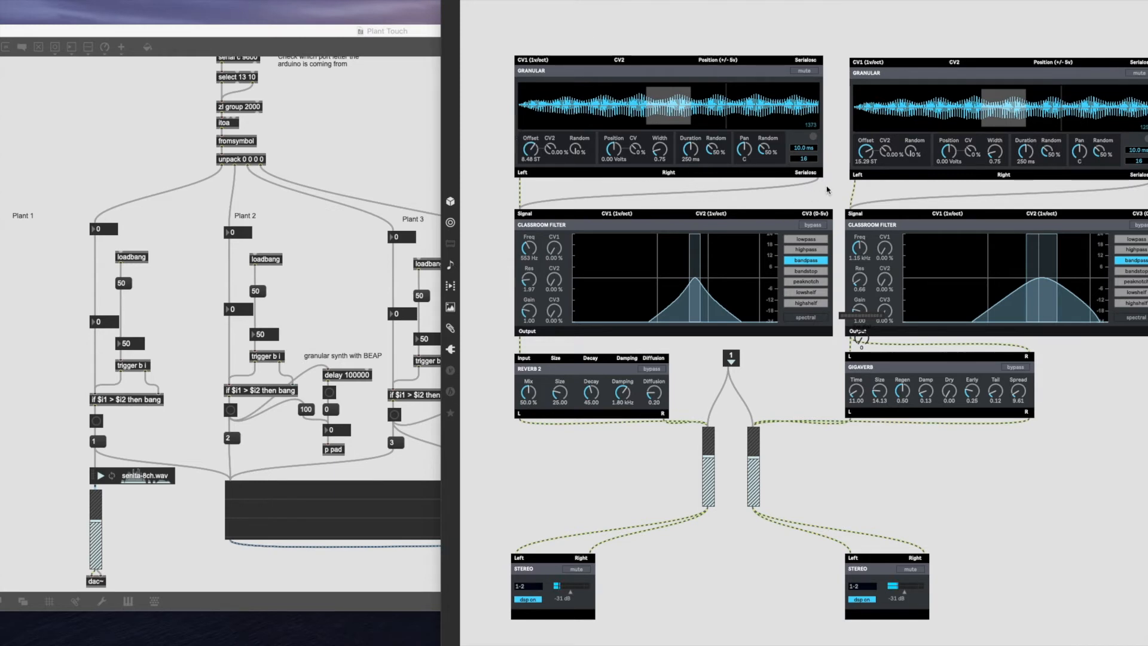
mouse_move(1088, 200)
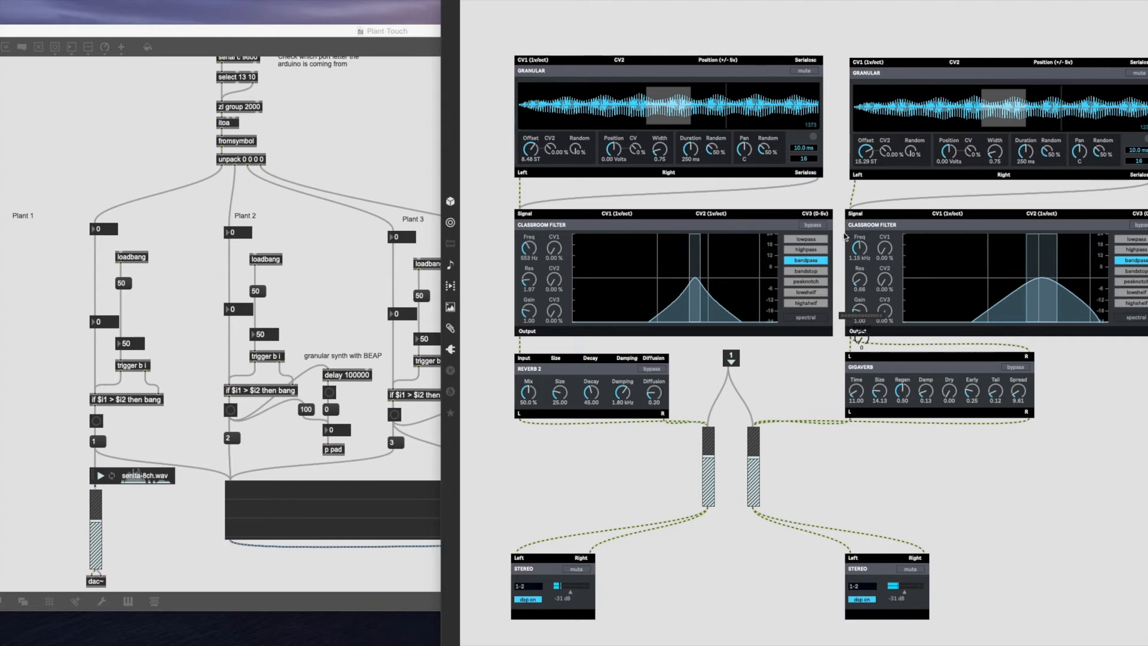
mouse_move(1095, 335)
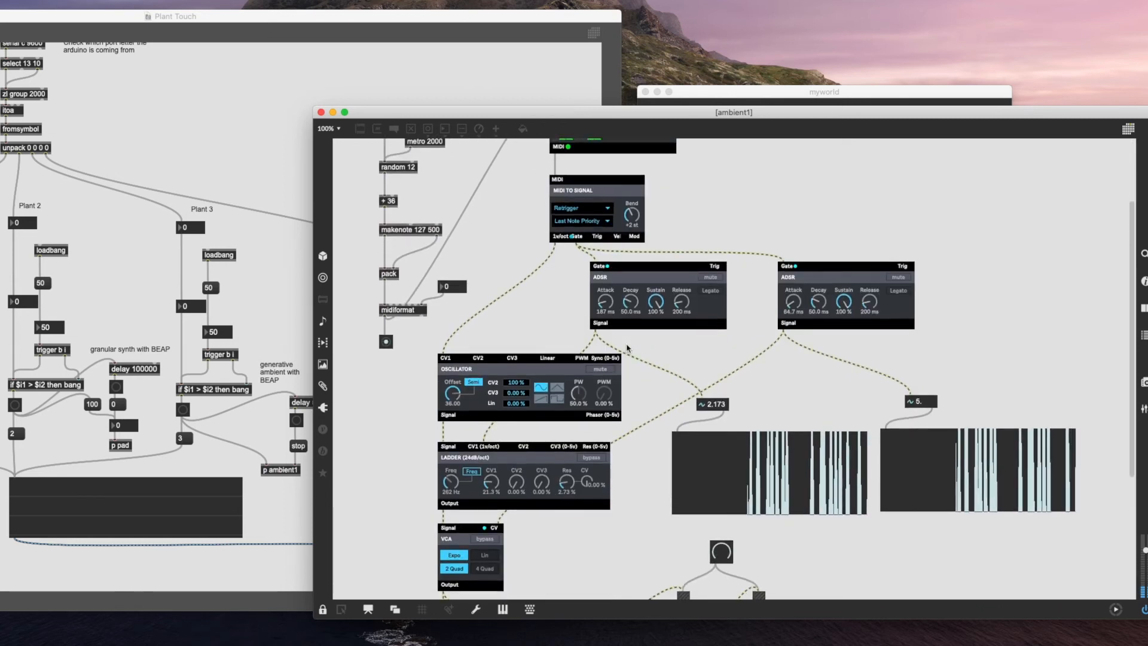
scroll(down, 3)
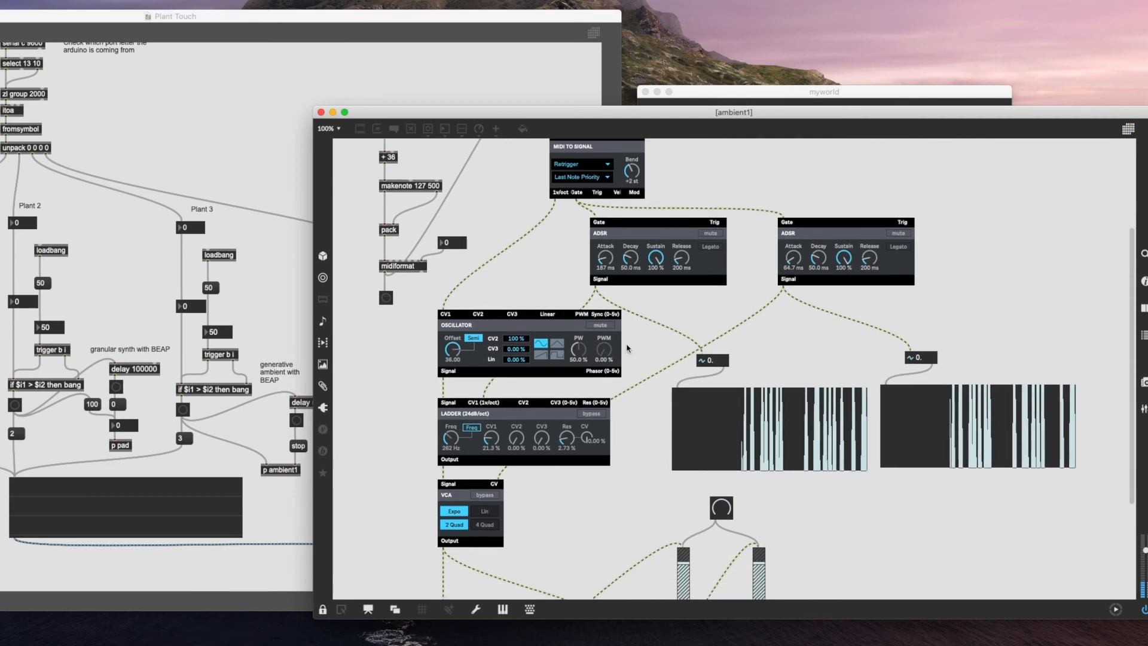
scroll(down, 3)
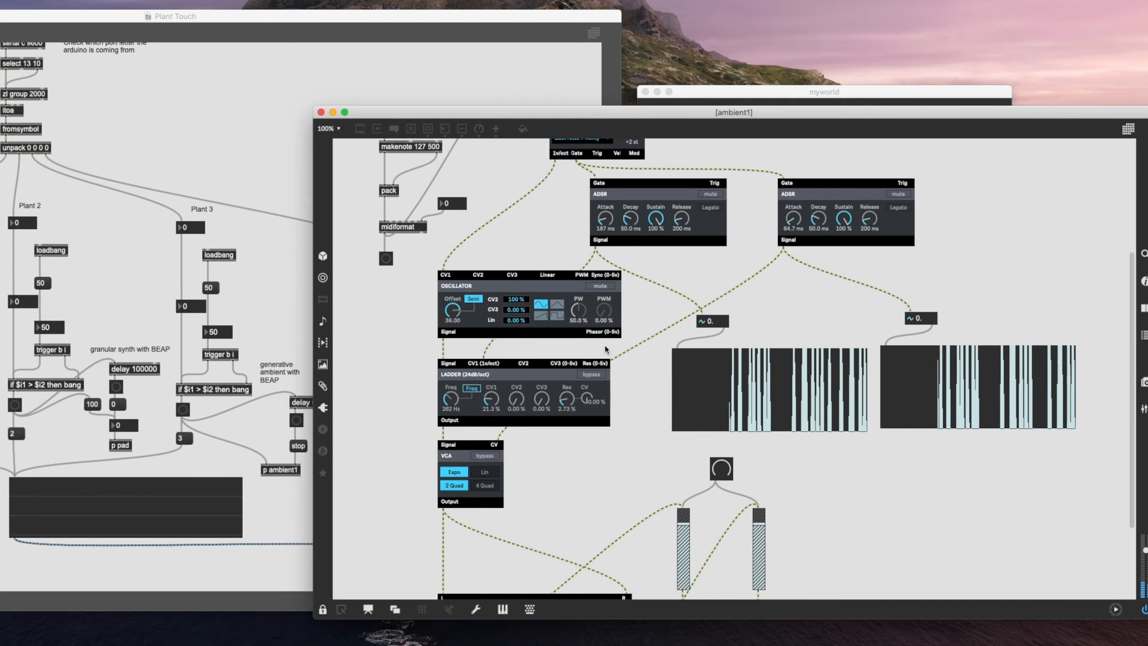
scroll(down, 3)
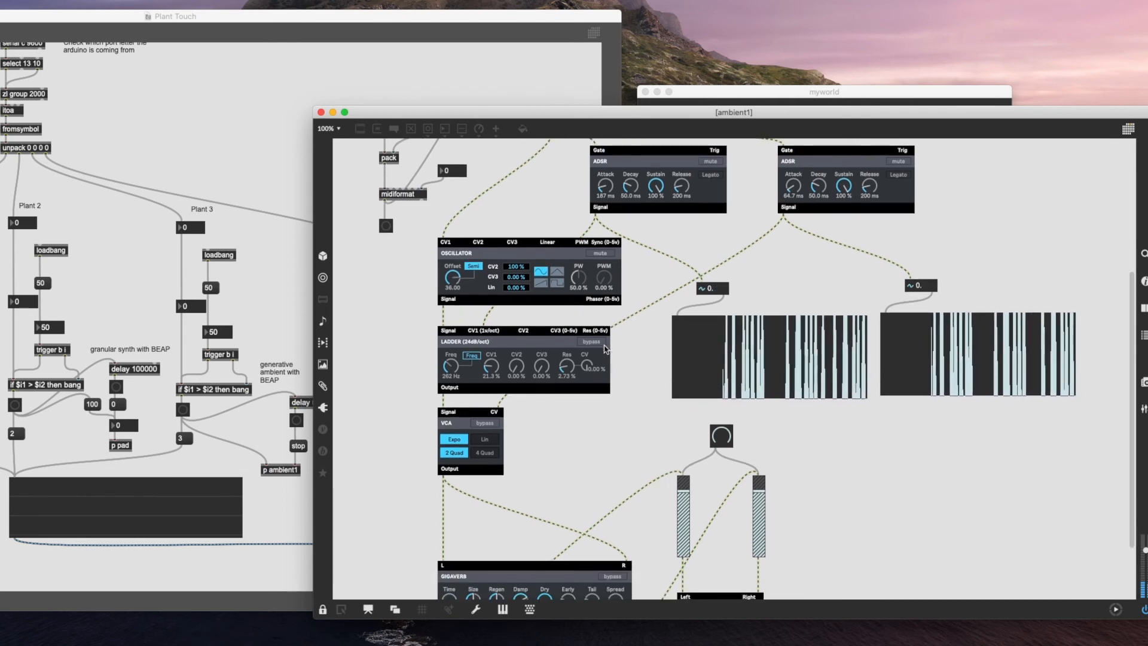
scroll(down, 3)
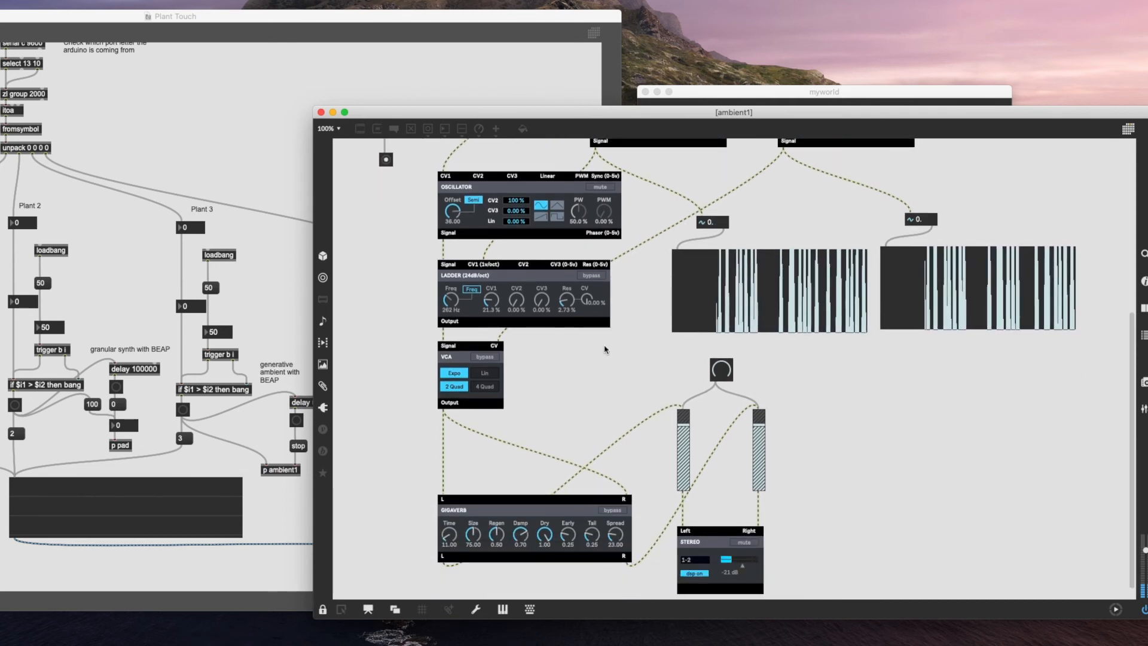